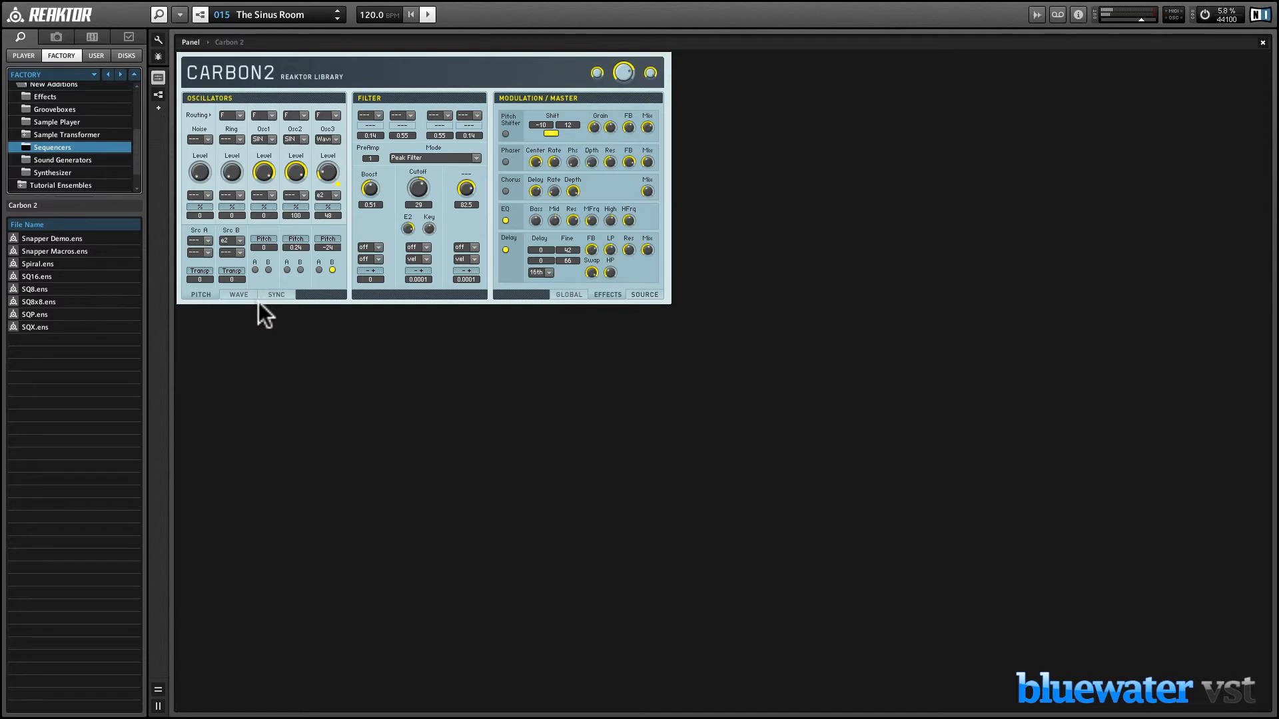
{"action": "mouse_move", "coordinate": [257, 338]}
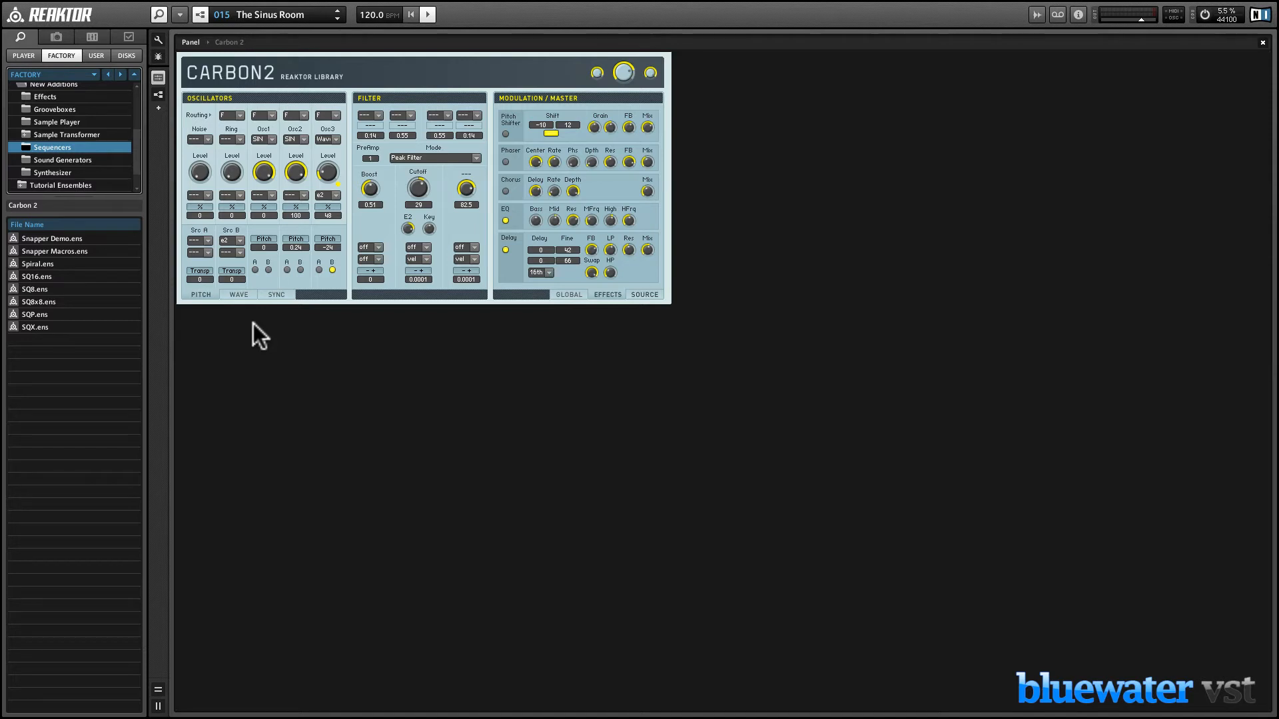
{"action": "mouse_move", "coordinate": [207, 32]}
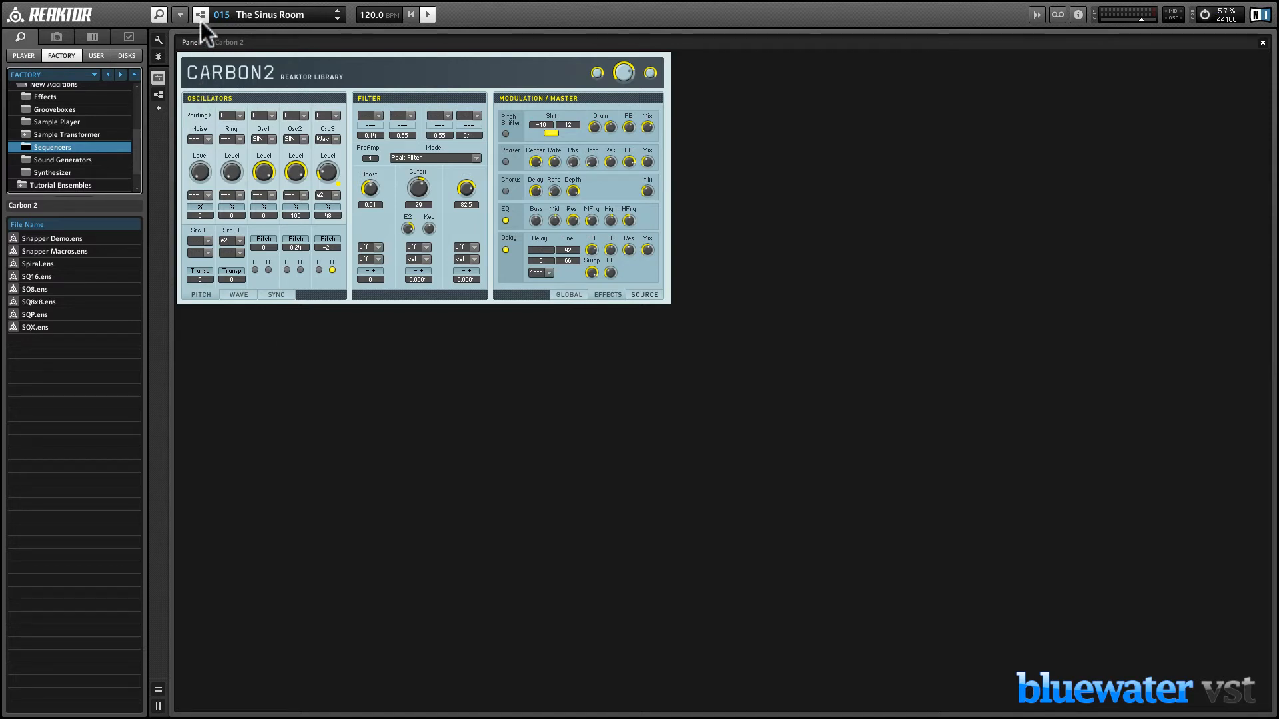
{"action": "mouse_move", "coordinate": [163, 700]}
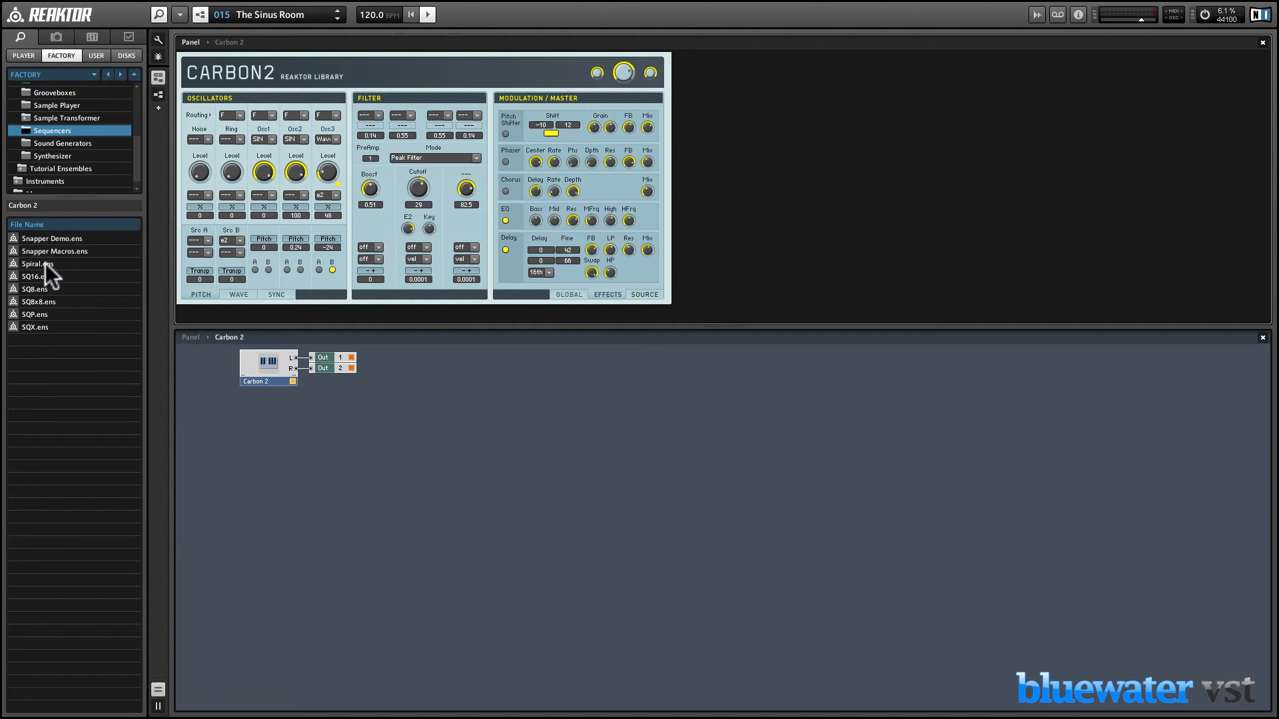
- Load Spiral.ens from the Factory Sequencers browser into the ensemble beside Carbon 2
{"action": "left_click", "coordinate": [37, 264]}
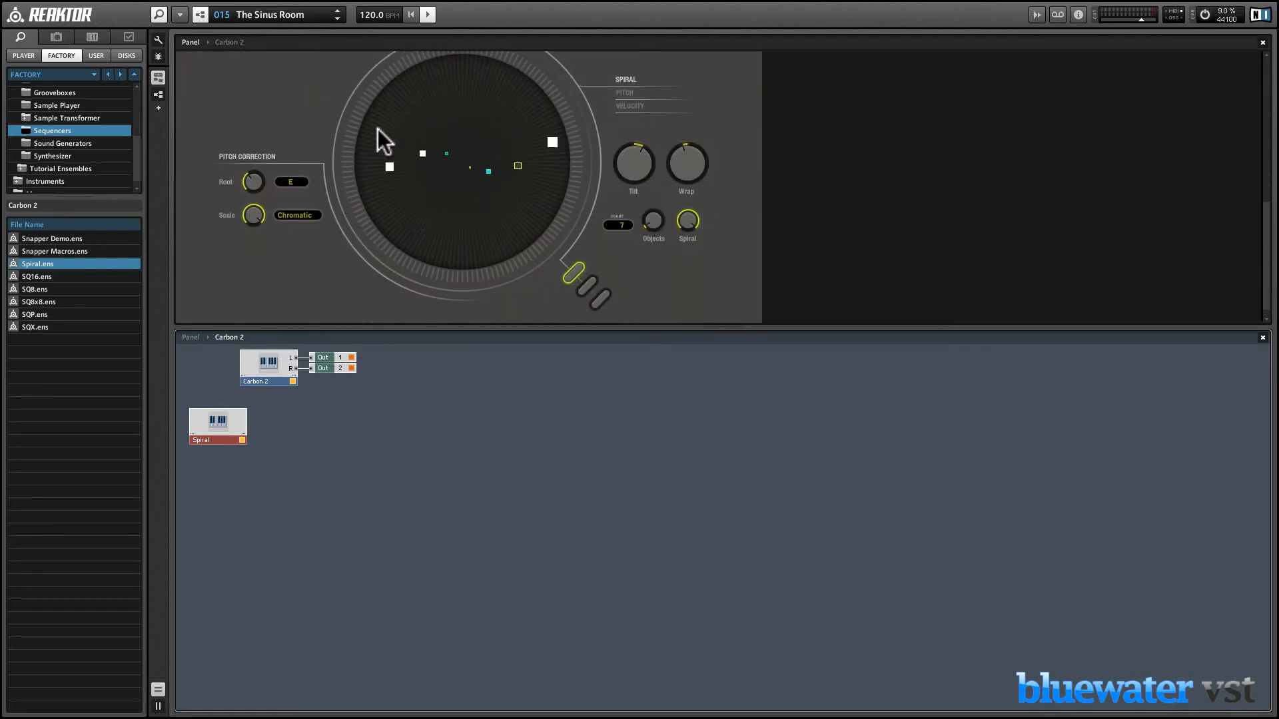
{"action": "left_click", "coordinate": [427, 15]}
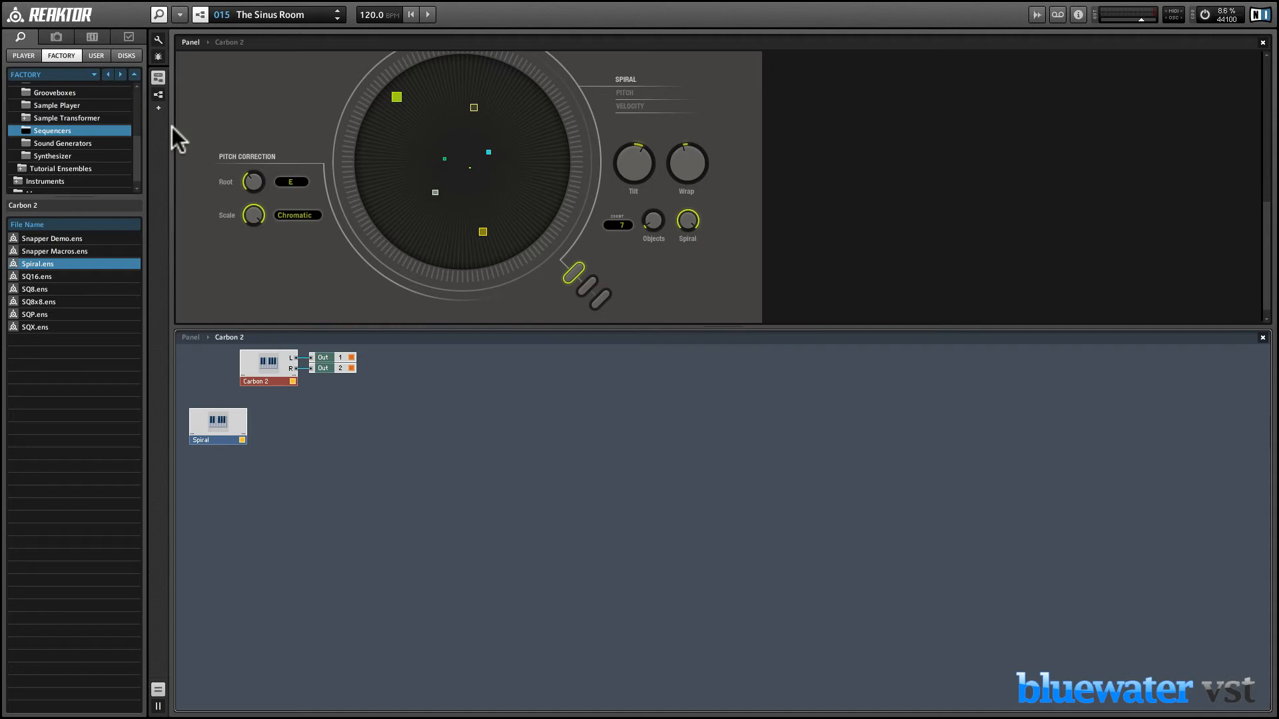
- Route Carbon 2's MIDI In from the internal Spiral instrument via Connect properties
{"action": "left_click", "coordinate": [128, 38]}
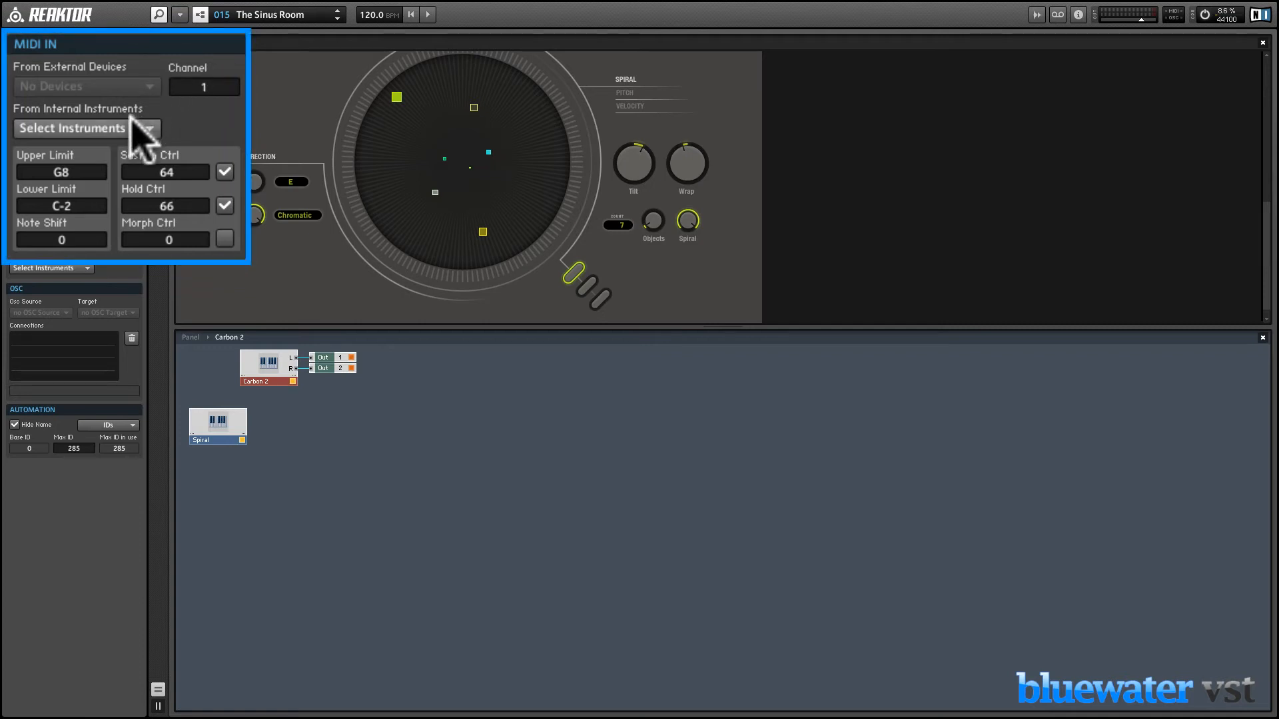
{"action": "left_click", "coordinate": [86, 128]}
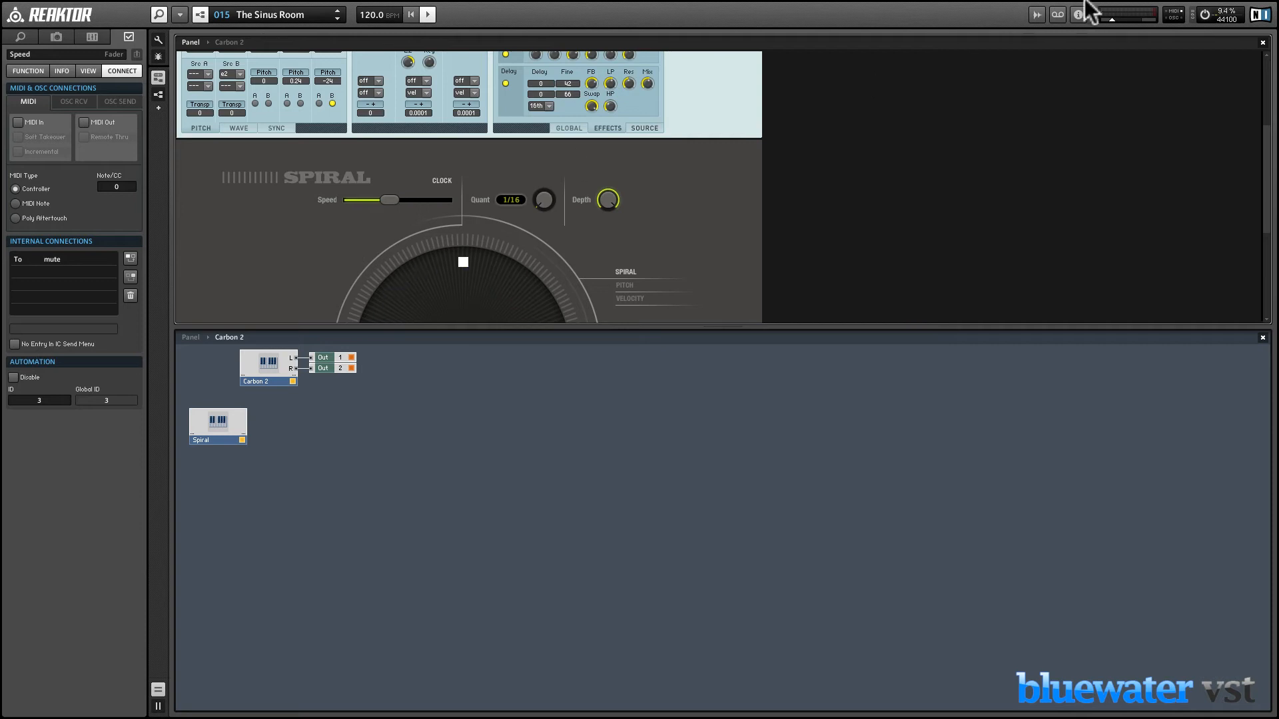
- Run the Spiral sequence so it plays through Carbon 2
{"action": "left_click", "coordinate": [1128, 14]}
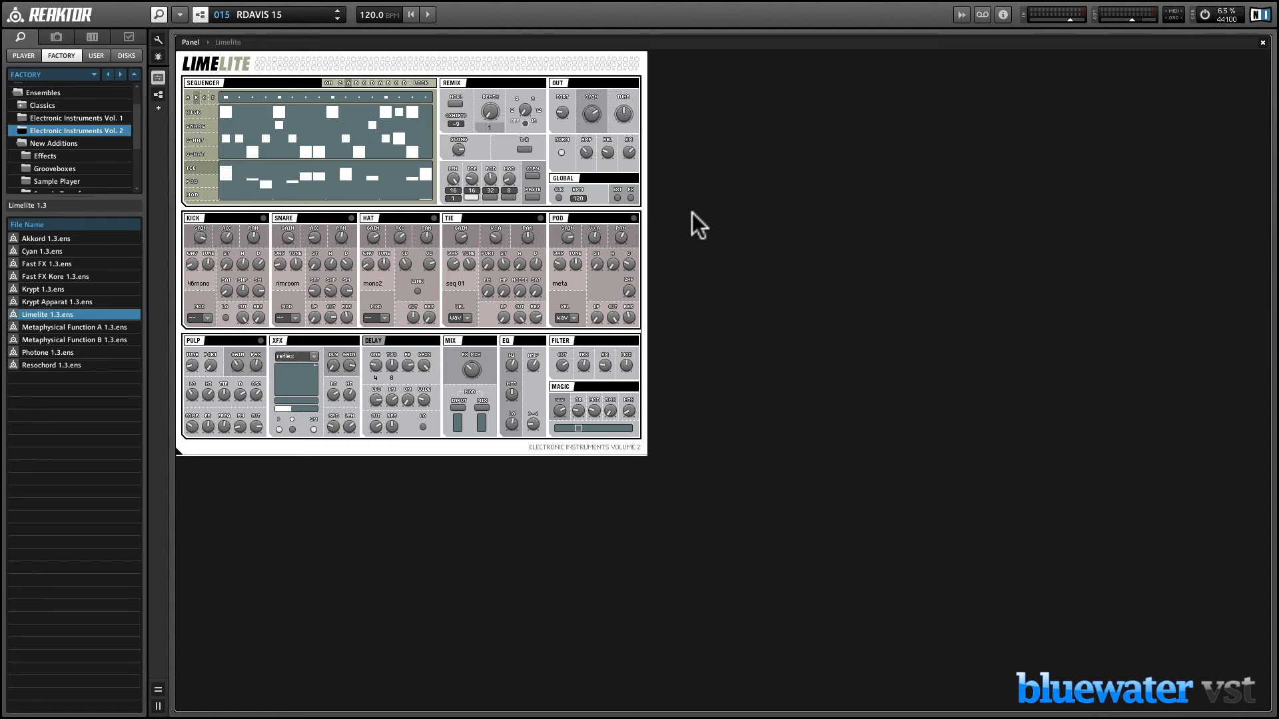
{"action": "mouse_move", "coordinate": [668, 221]}
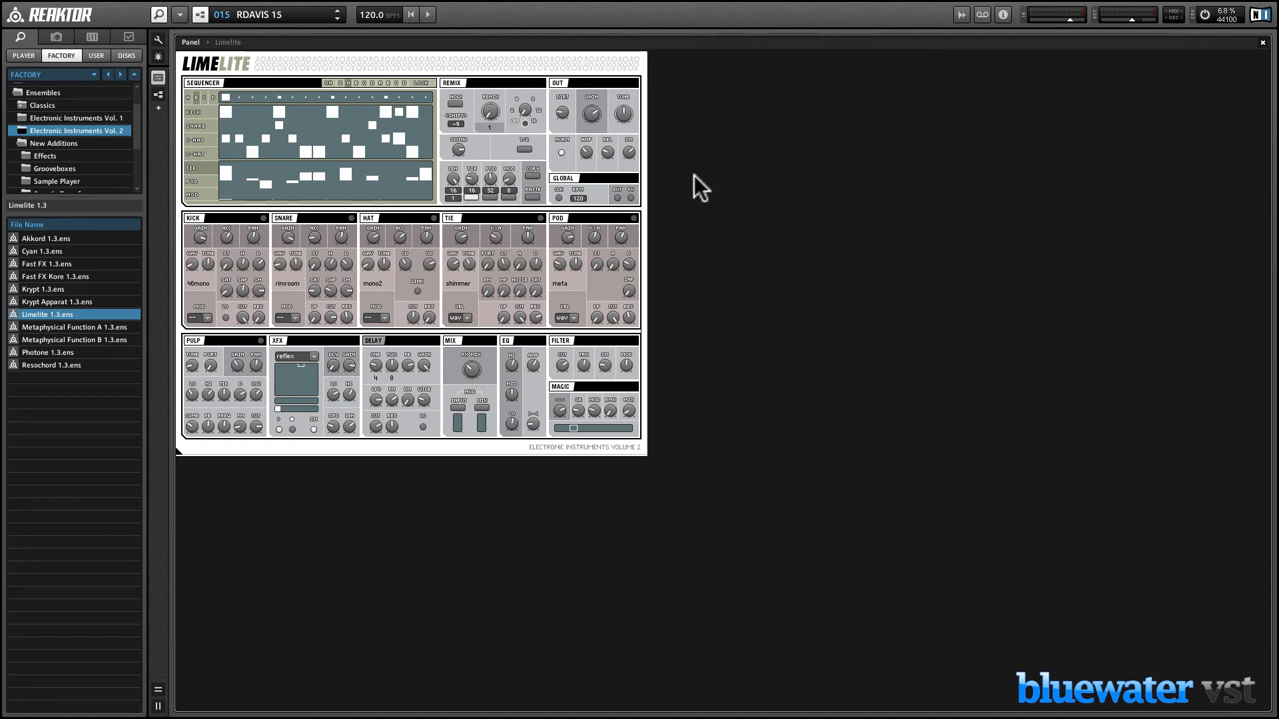
{"action": "mouse_move", "coordinate": [172, 687]}
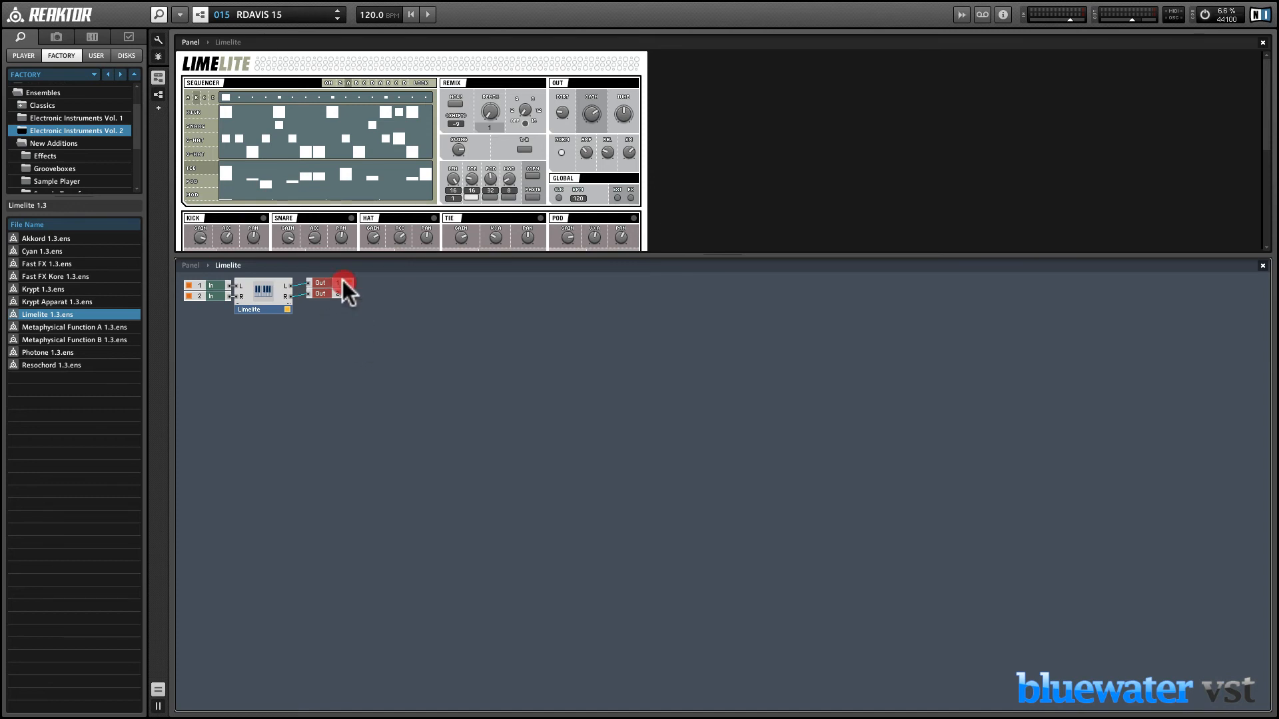
- Move the Out modules right of Limelite to make room for an effect
{"action": "left_click_drag", "start_coordinate": [346, 282], "coordinate": [428, 289]}
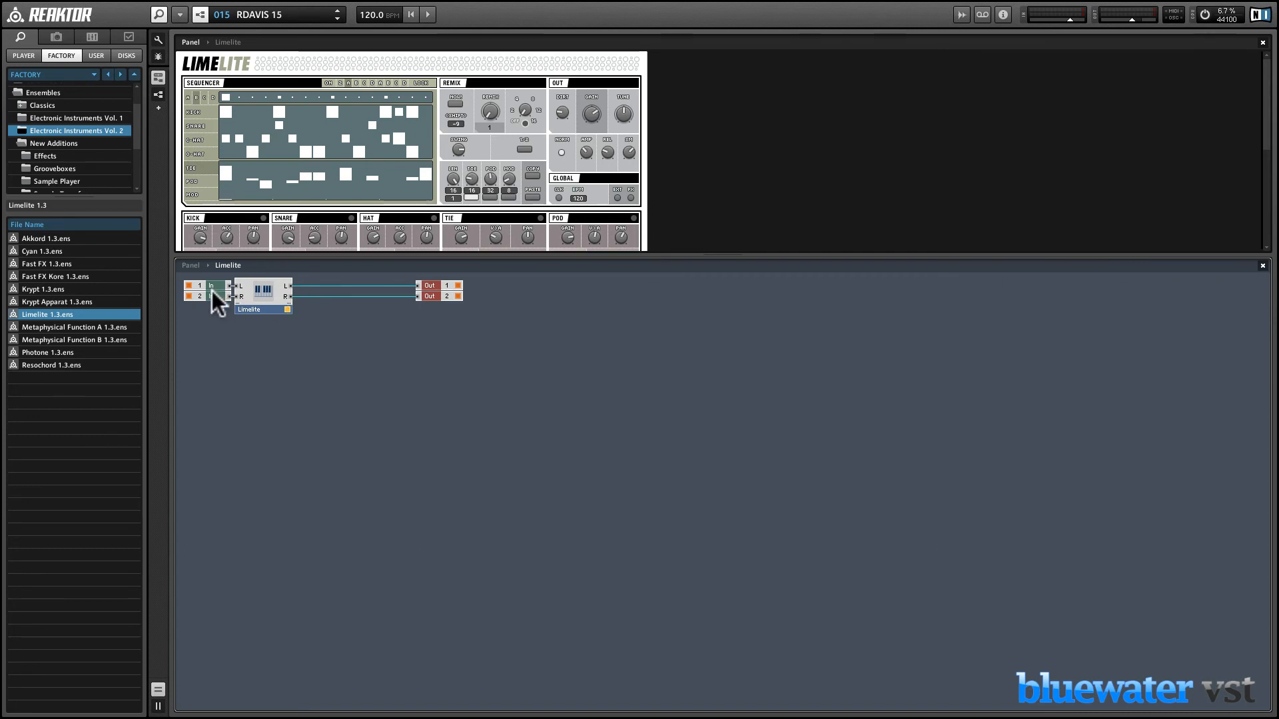
{"action": "left_click", "coordinate": [53, 277]}
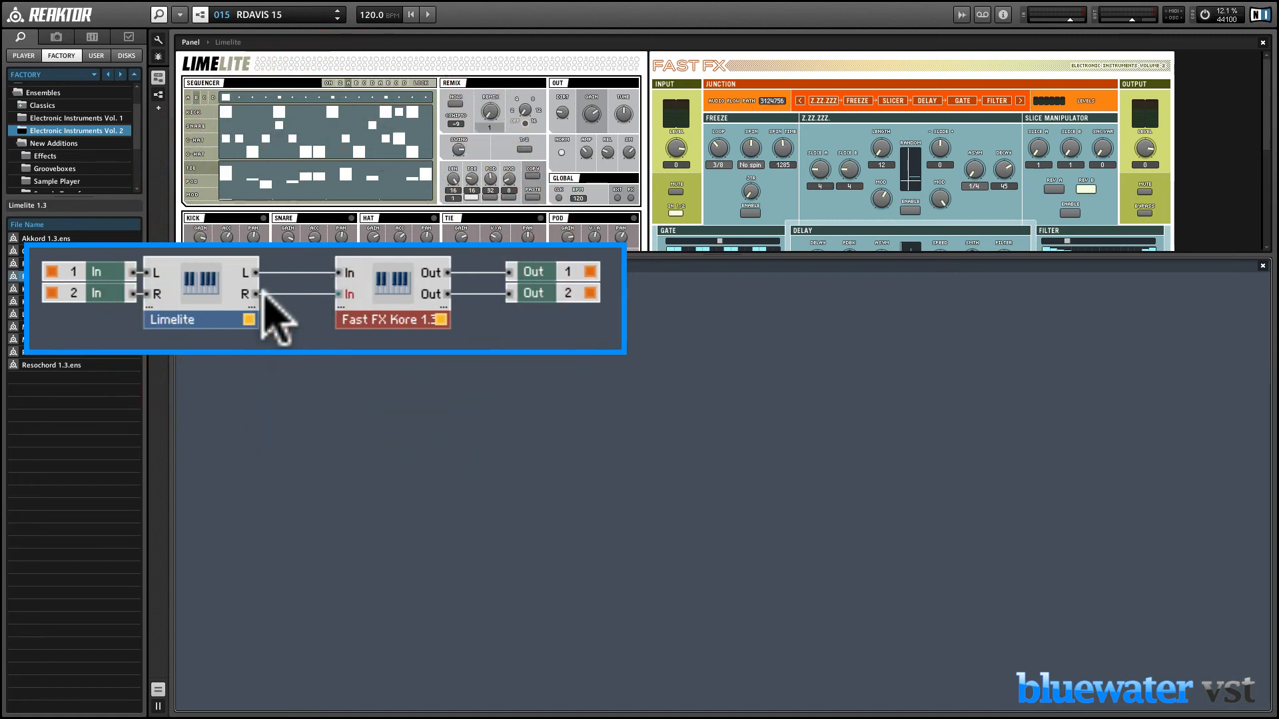
- Wire Limelite's right output into the Fast FX Kore input
{"action": "left_click", "coordinate": [348, 292]}
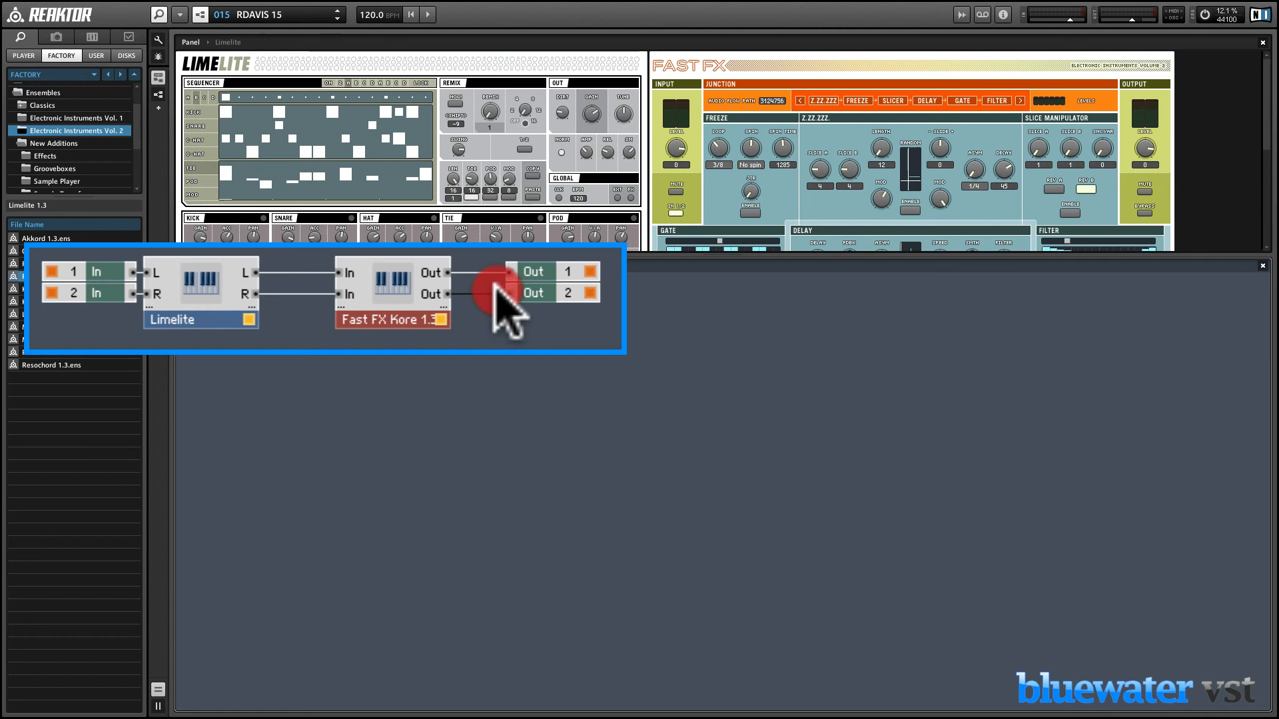
{"action": "mouse_move", "coordinate": [445, 310]}
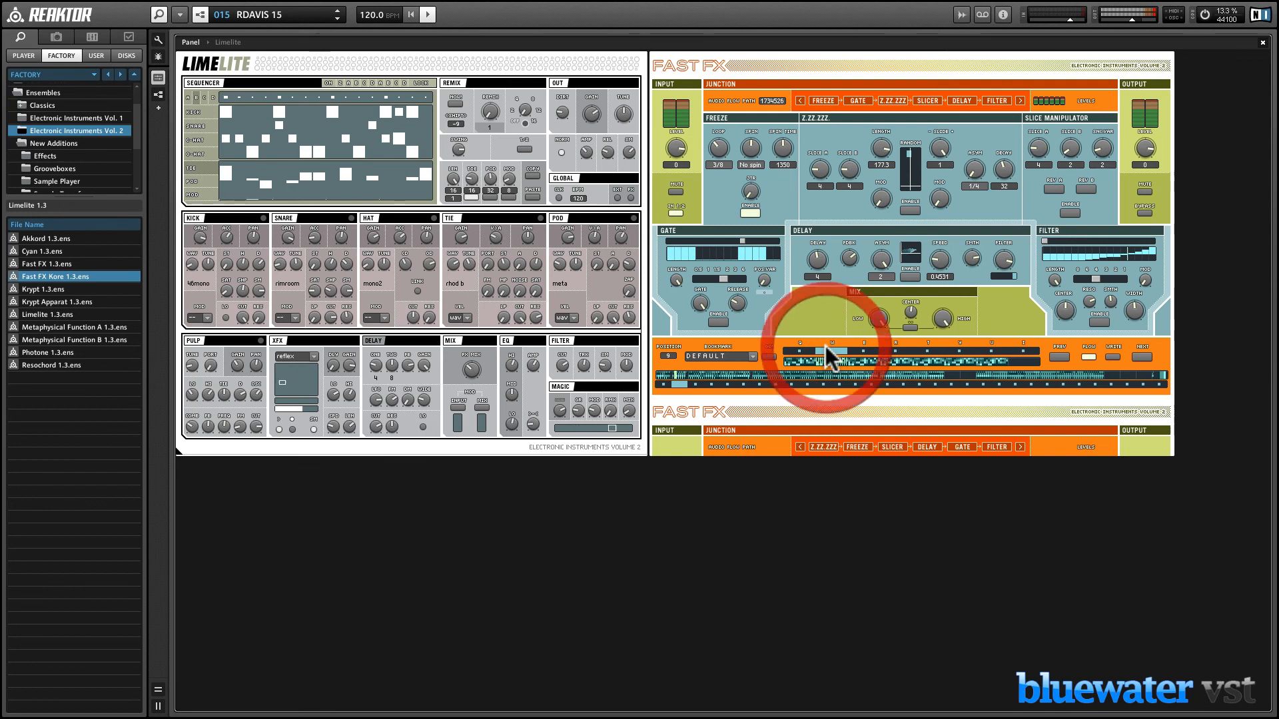
- Toggle a step in the Fast FX sequencer while the Limelite drums play
{"action": "left_click", "coordinate": [803, 357]}
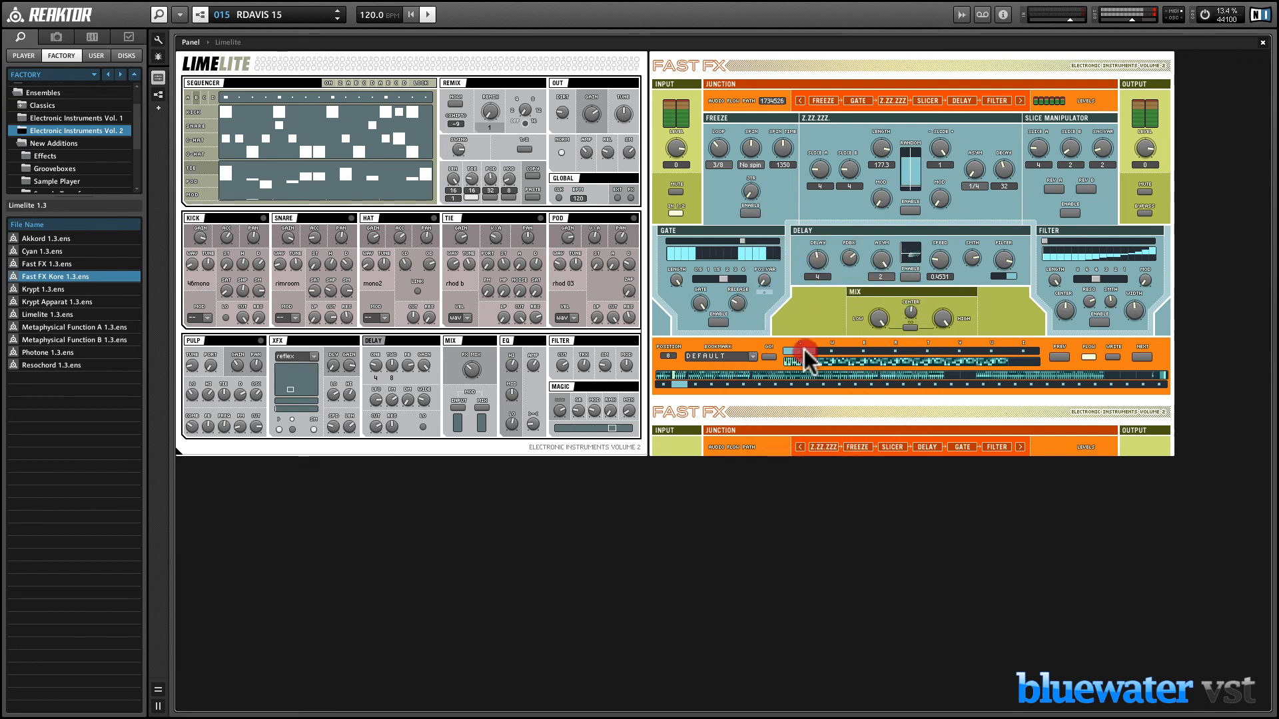